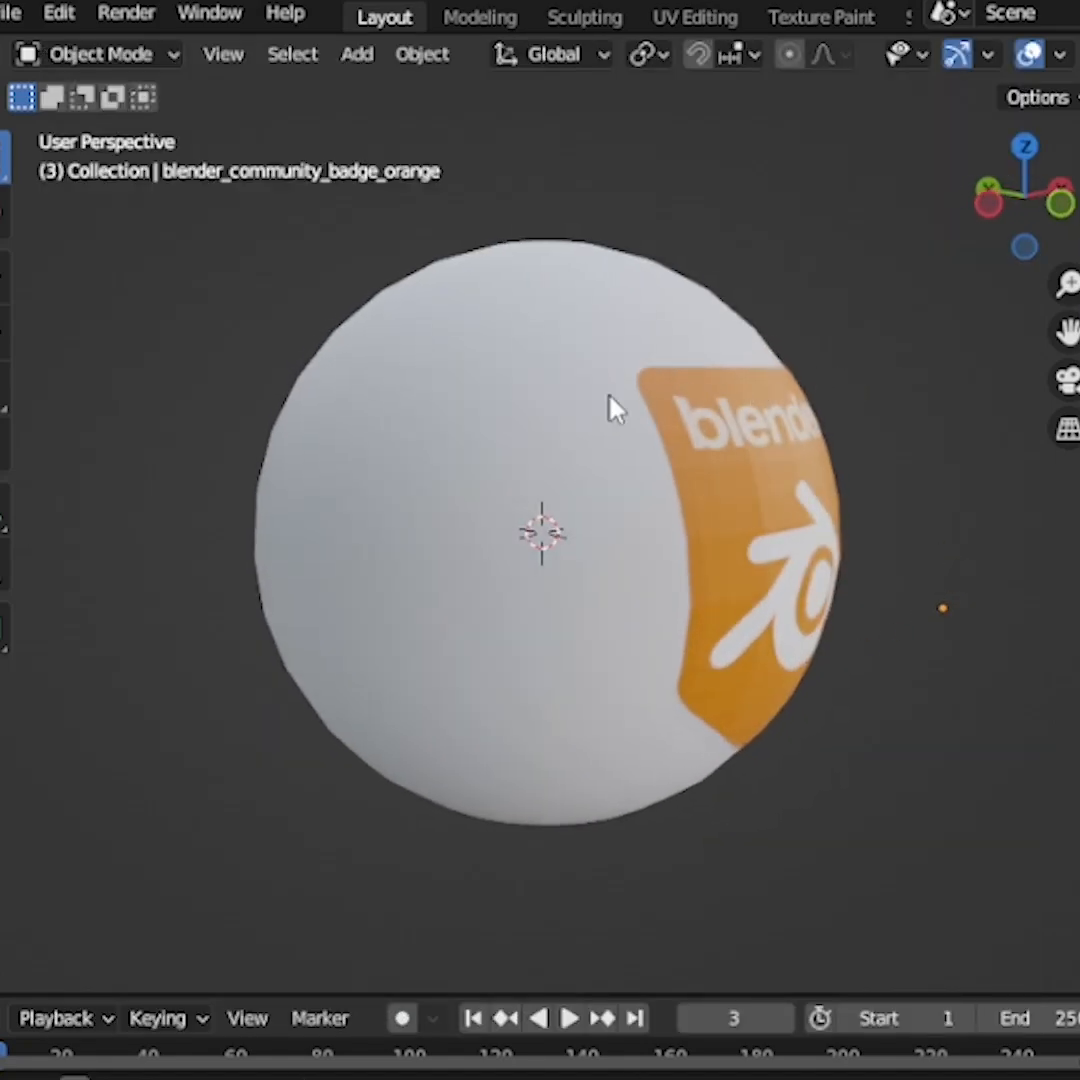
- Add a UV sphere at the scene origin, then deselect it
{"action": "left_click_drag", "start_coordinate": [615, 408], "coordinate": [435, 528]}
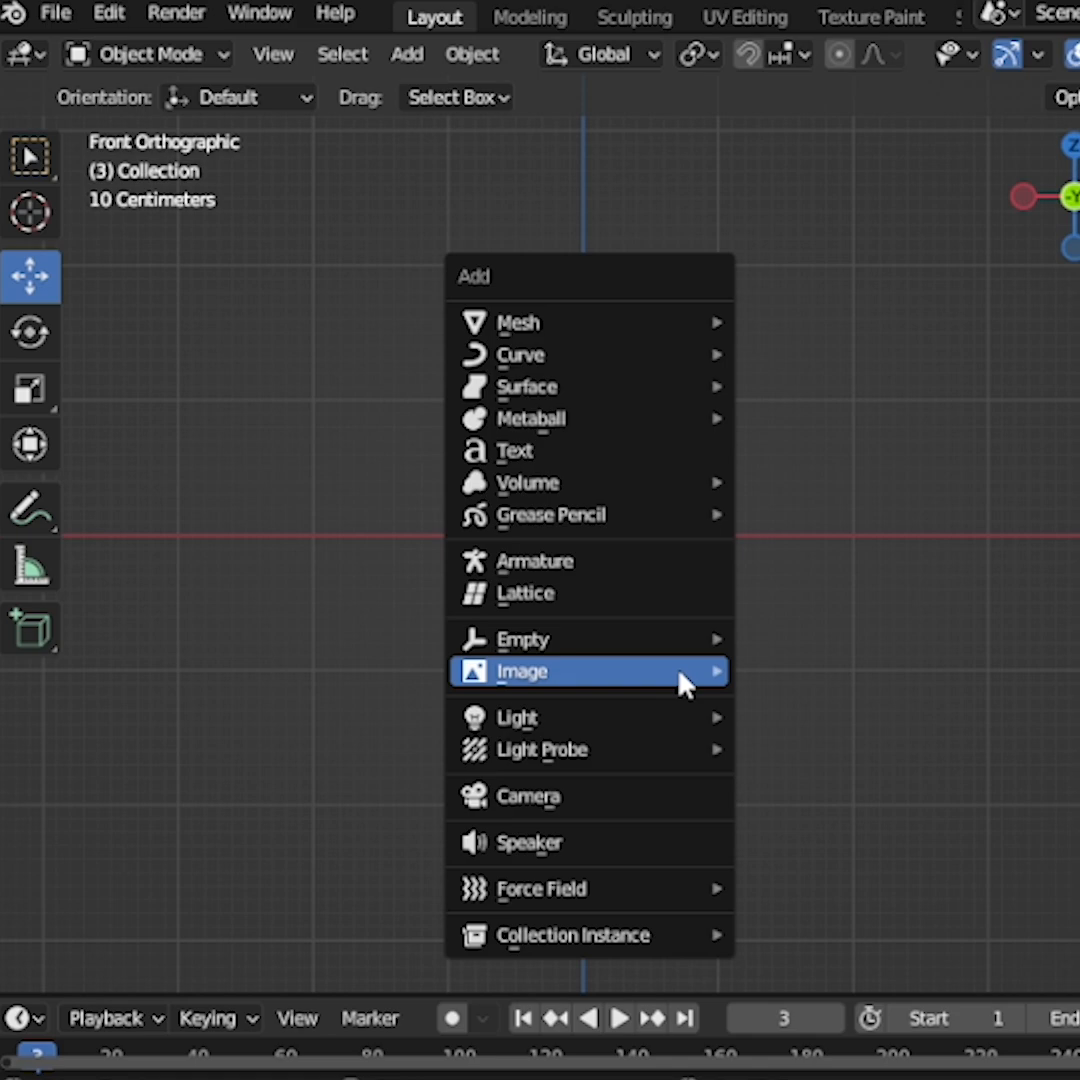
{"action": "mouse_move", "coordinate": [518, 322]}
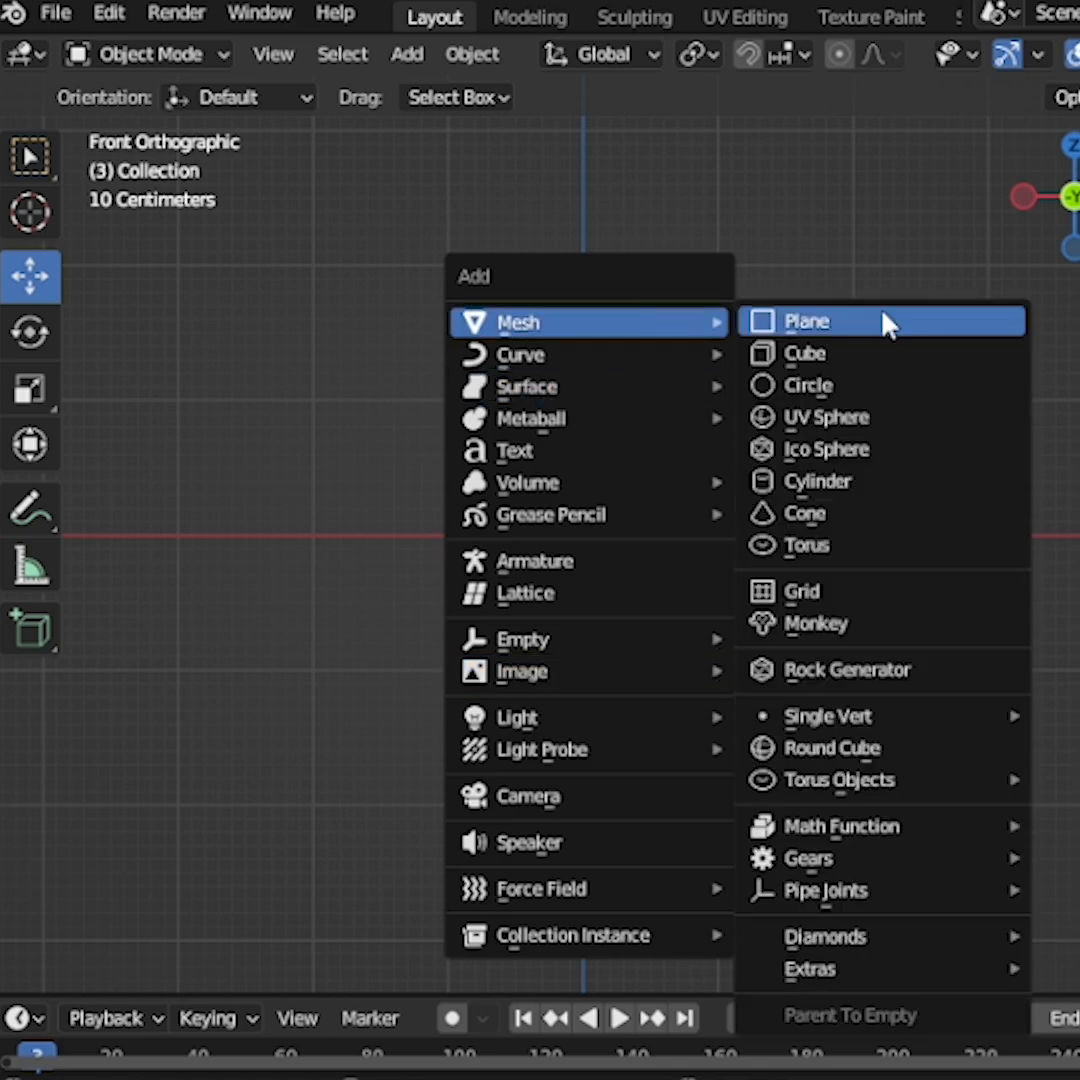
{"action": "left_click", "coordinate": [826, 417]}
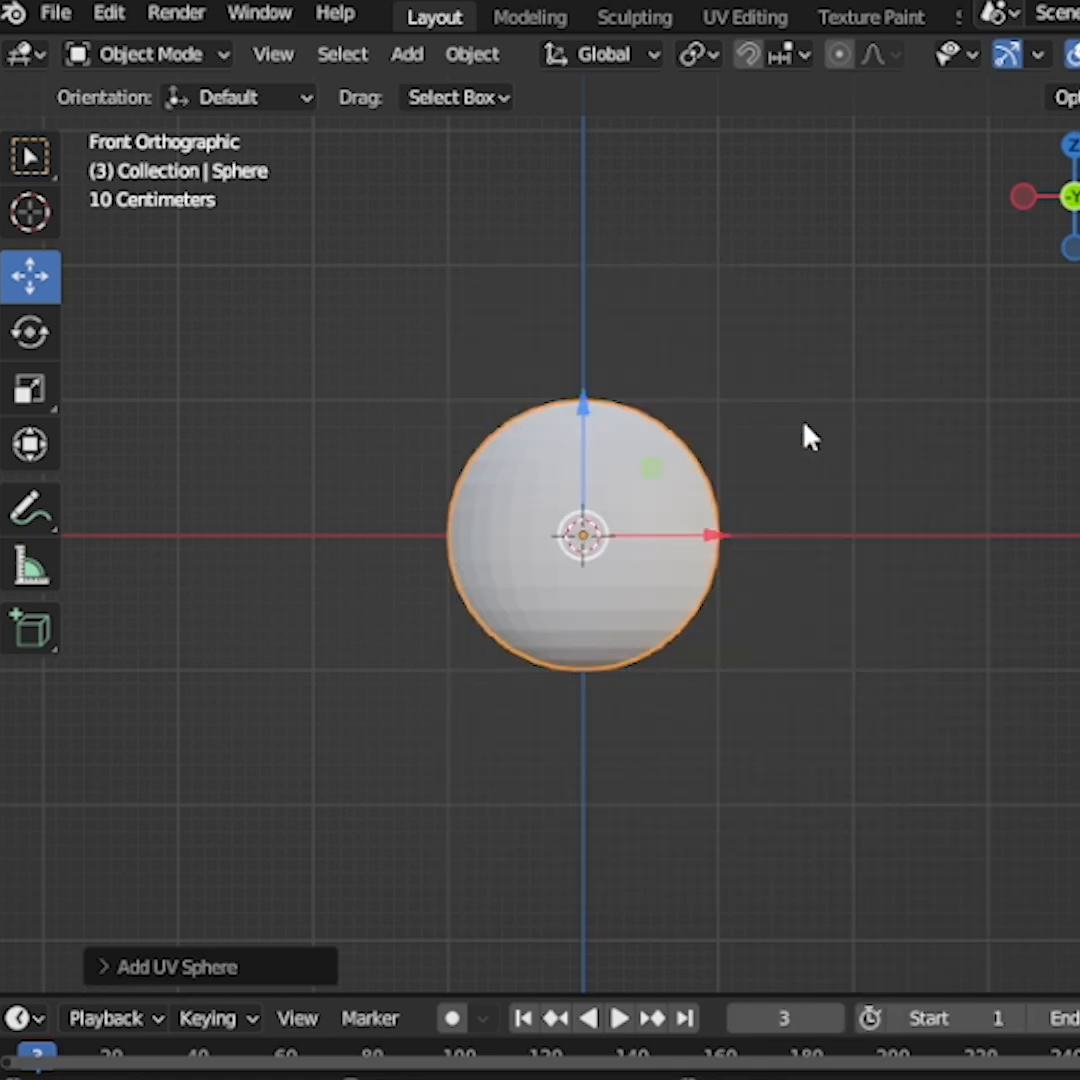
{"action": "left_click", "coordinate": [758, 554]}
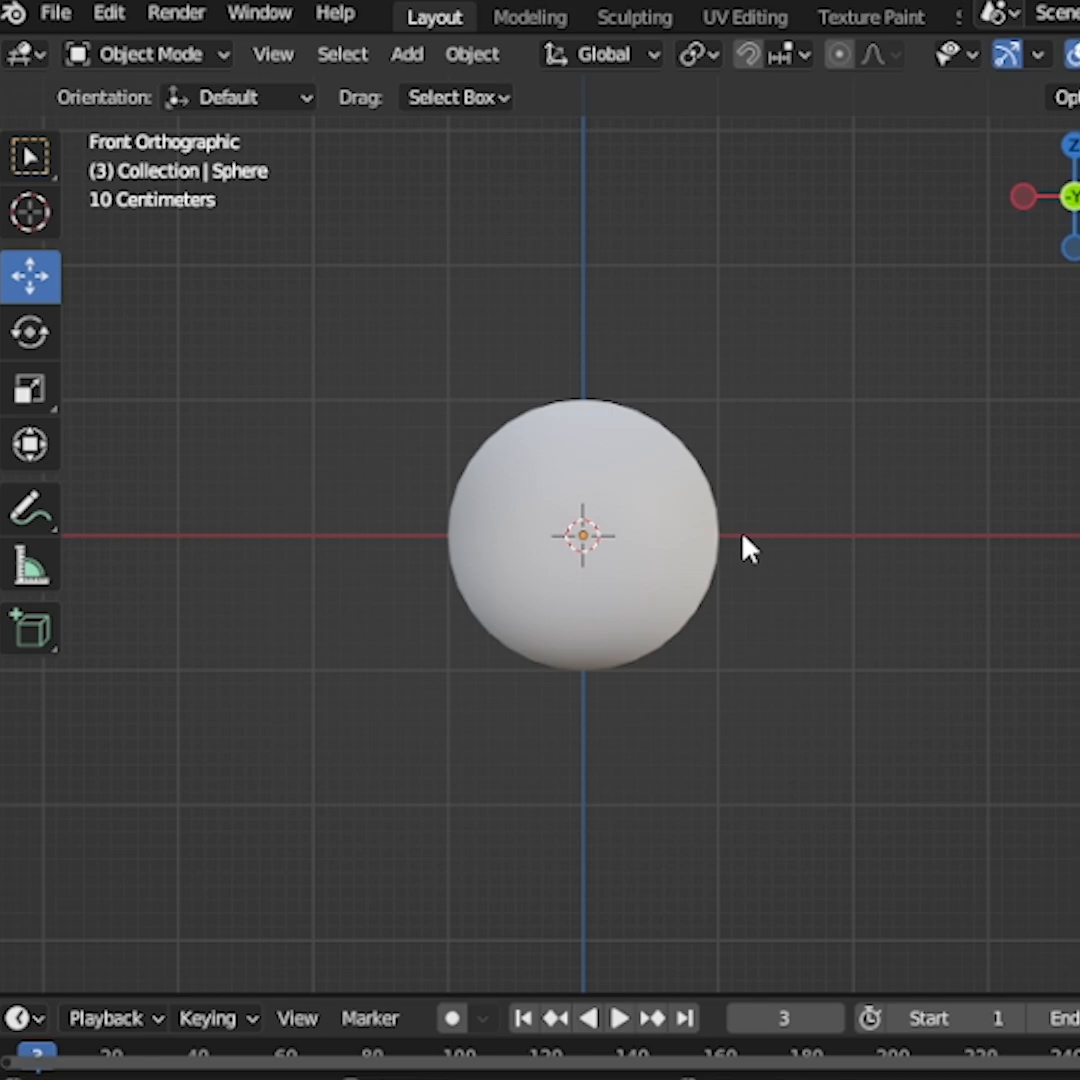
- Search Preferences add-ons for 'image' to enable Import Images as Planes
{"action": "left_click", "coordinate": [407, 54]}
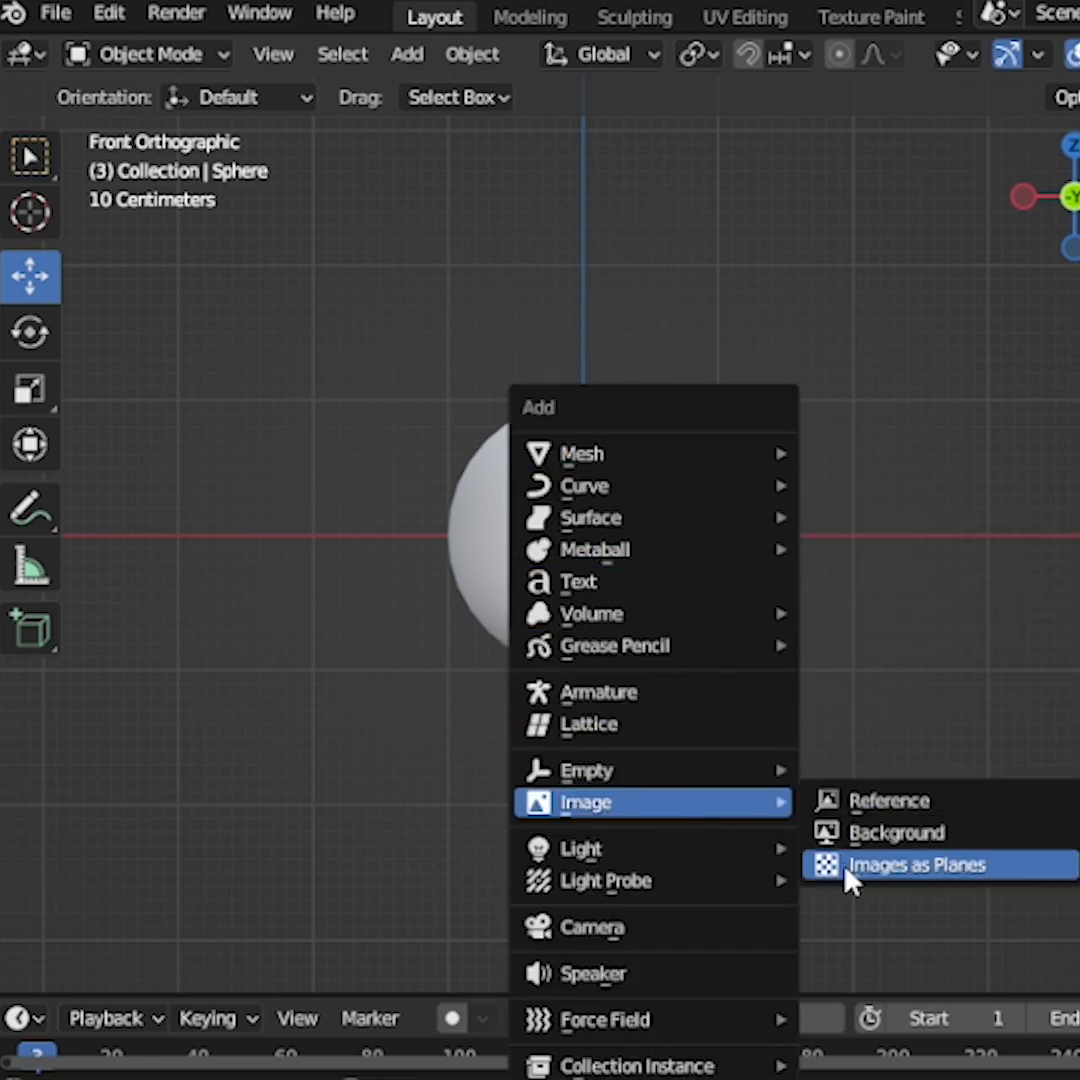
{"action": "mouse_move", "coordinate": [897, 908]}
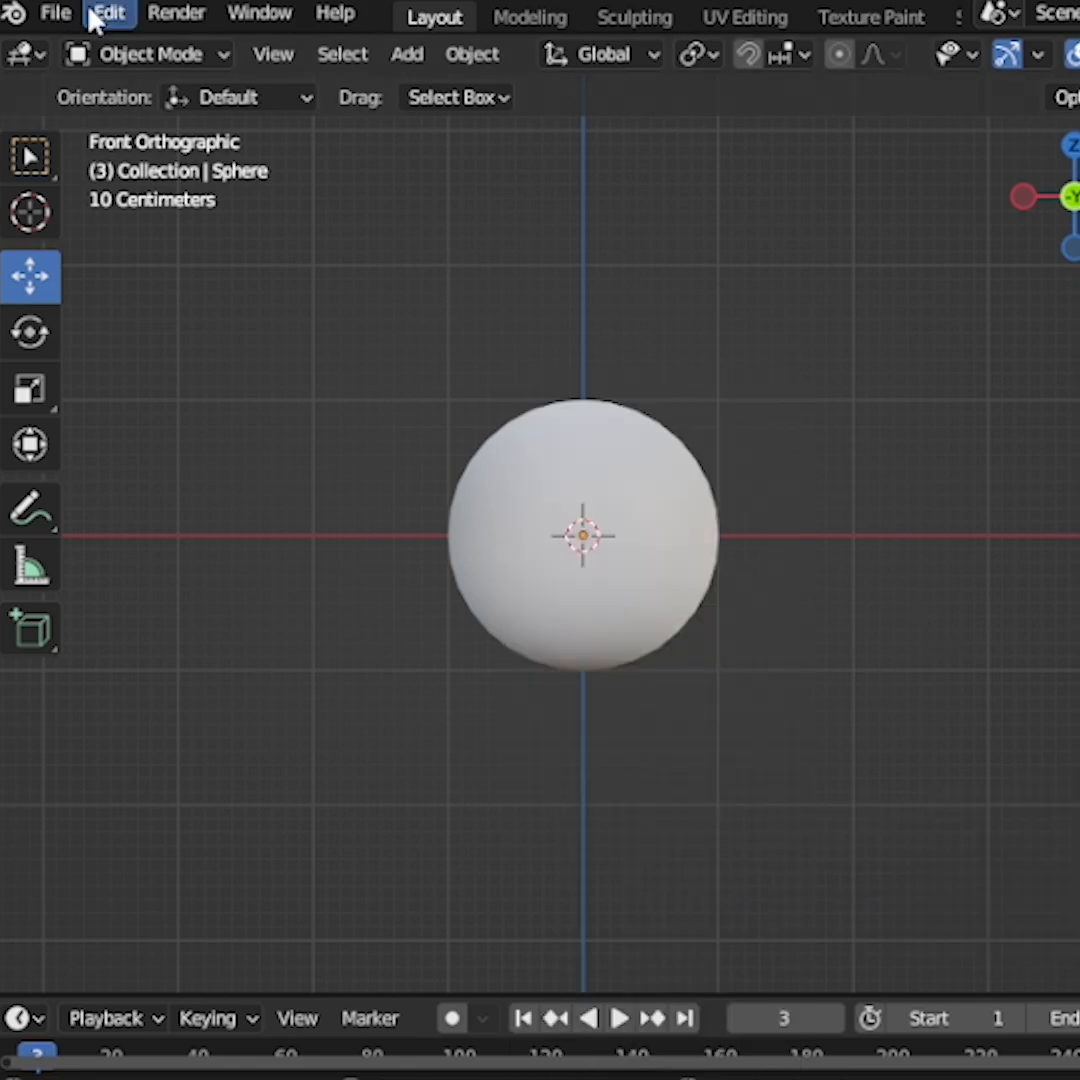
{"action": "left_click", "coordinate": [106, 13]}
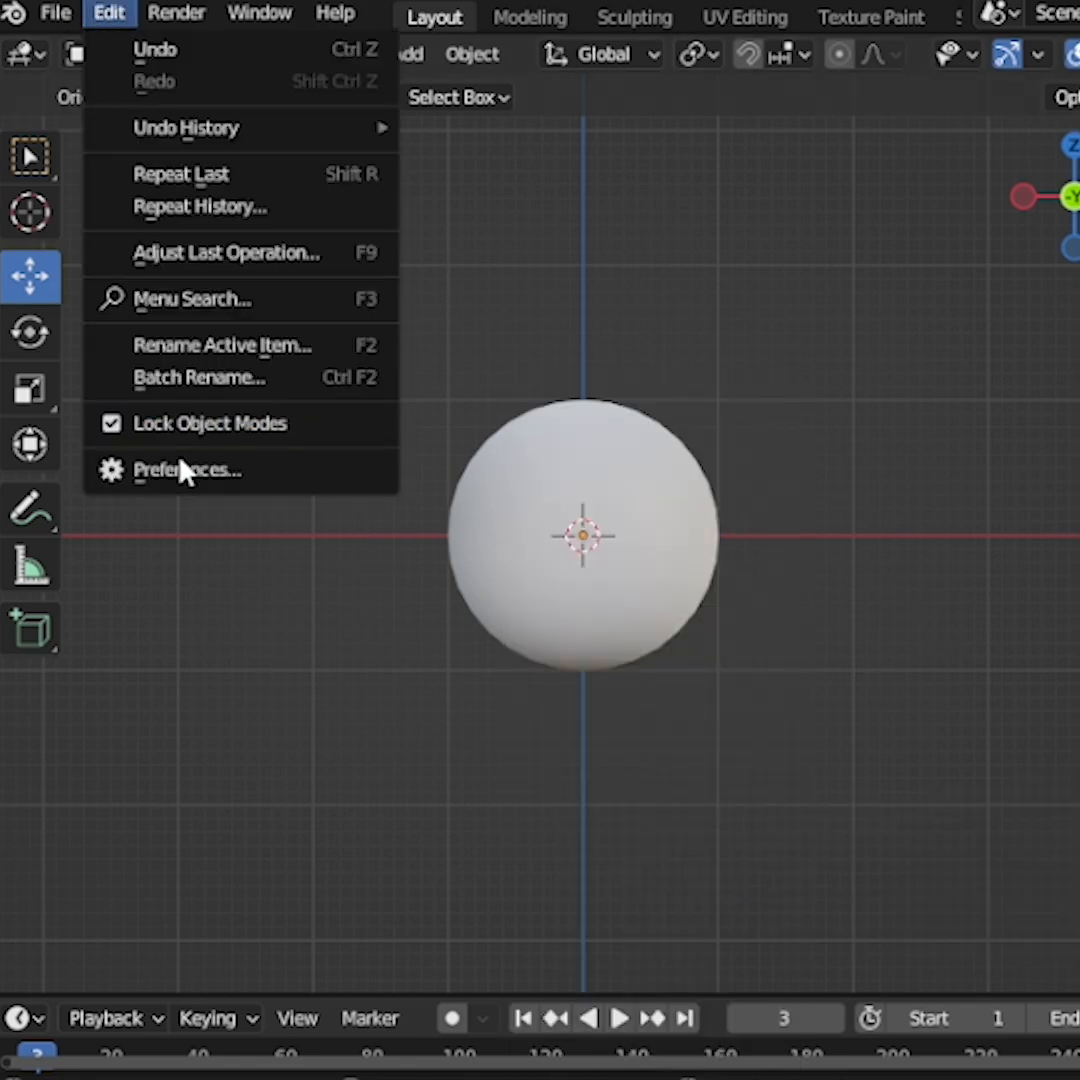
{"action": "left_click", "coordinate": [188, 470]}
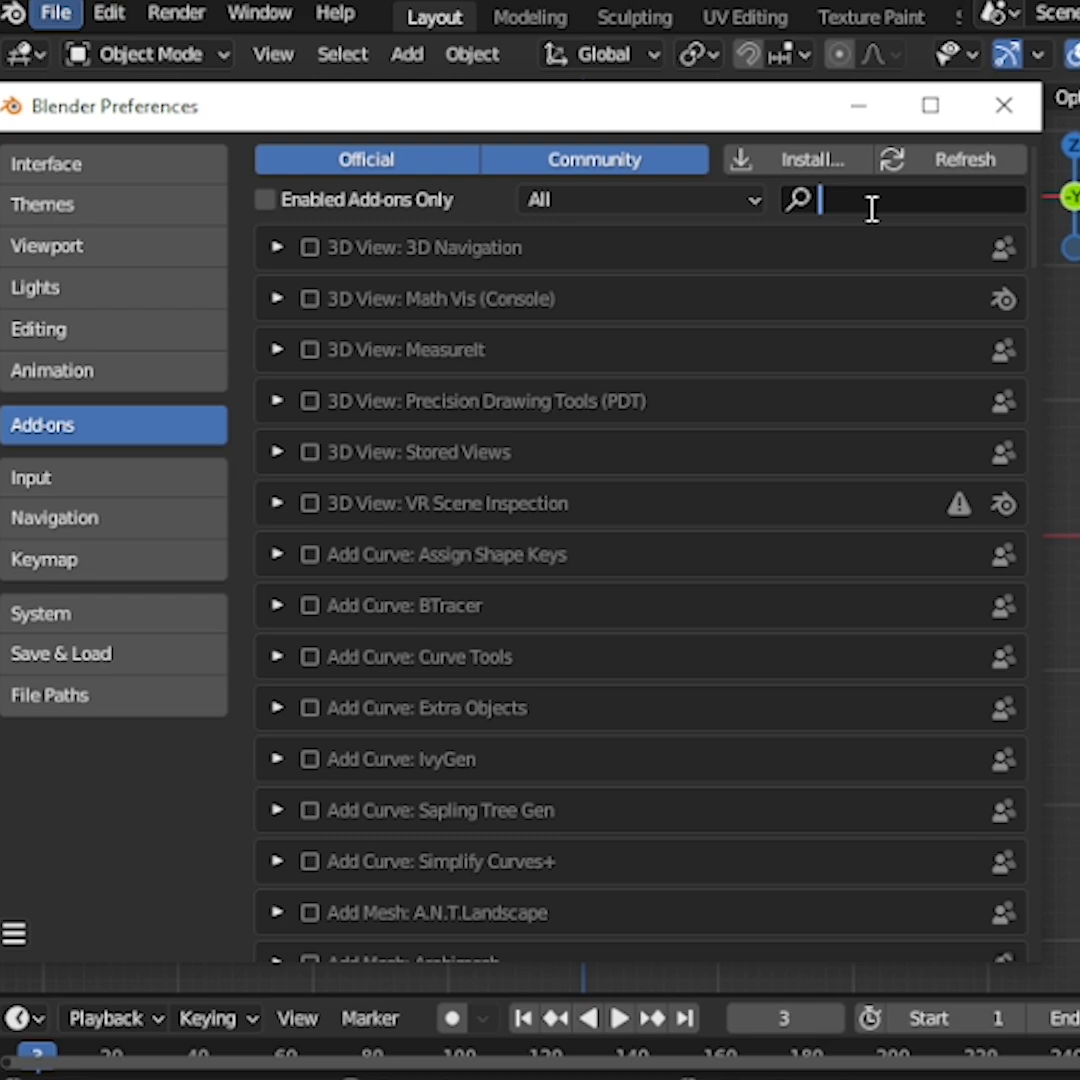
{"action": "type", "text": "image"}
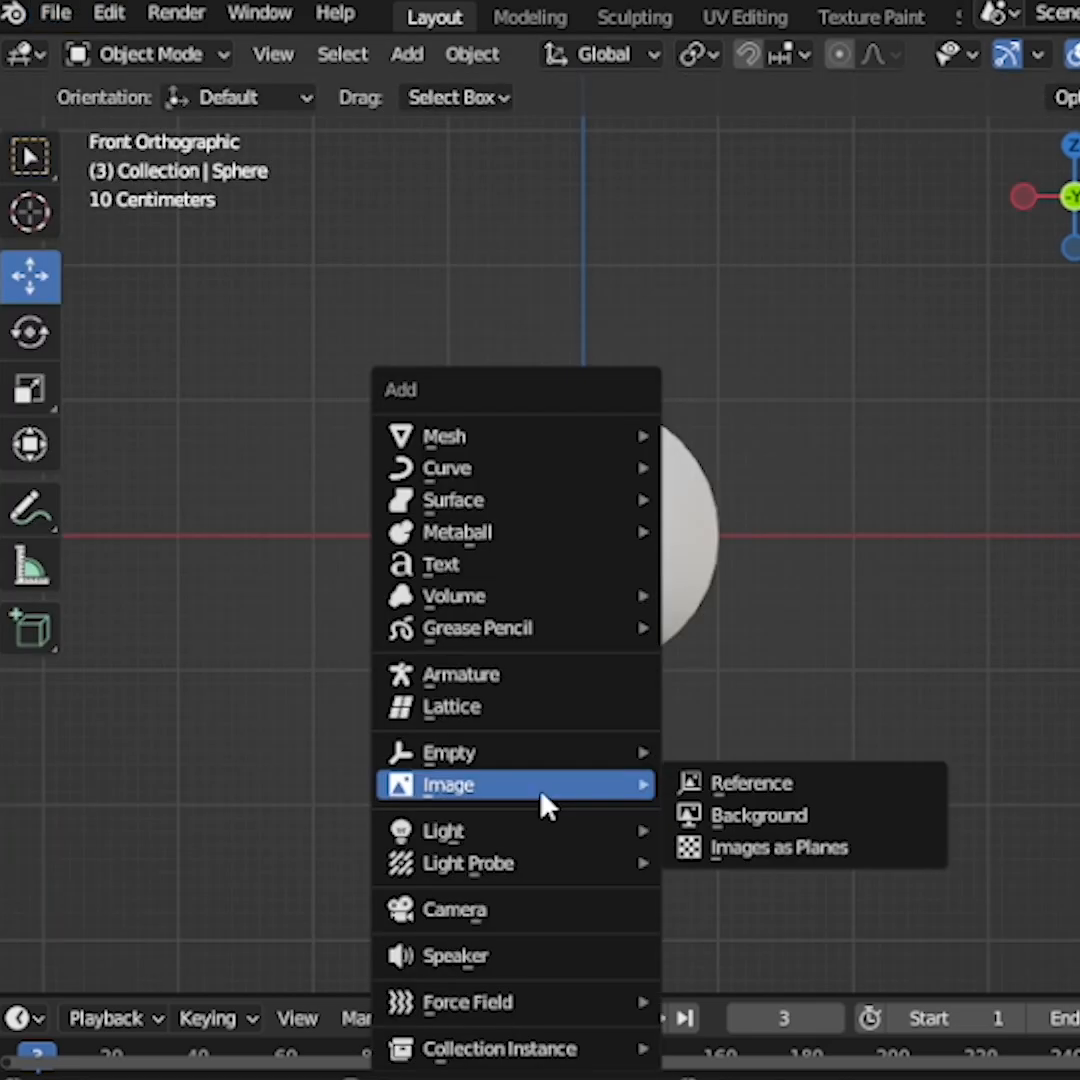
- Import blender_community_badge_orange.png as an image plane in front of the sphere
{"action": "left_click", "coordinate": [754, 782]}
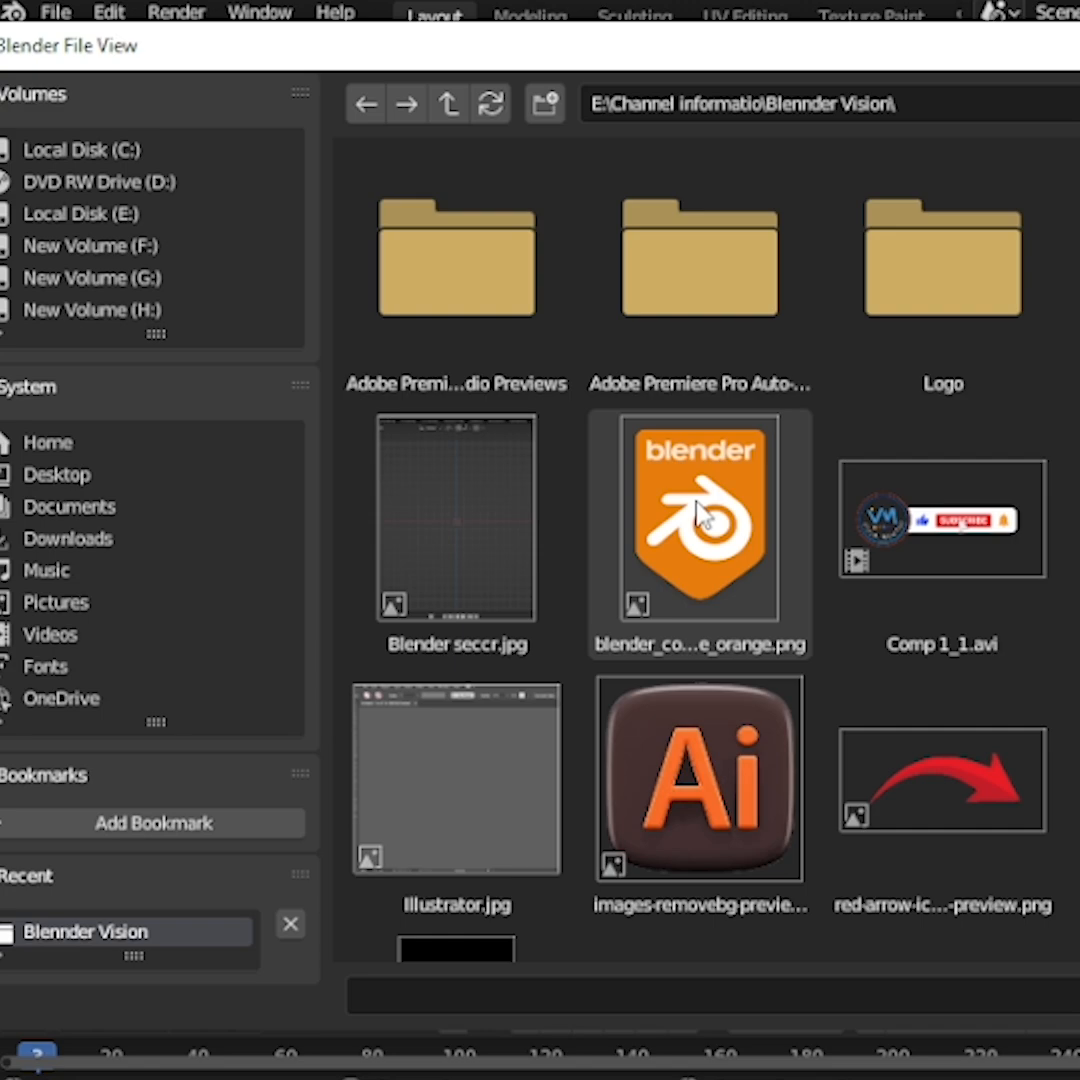
{"action": "left_click", "coordinate": [698, 517]}
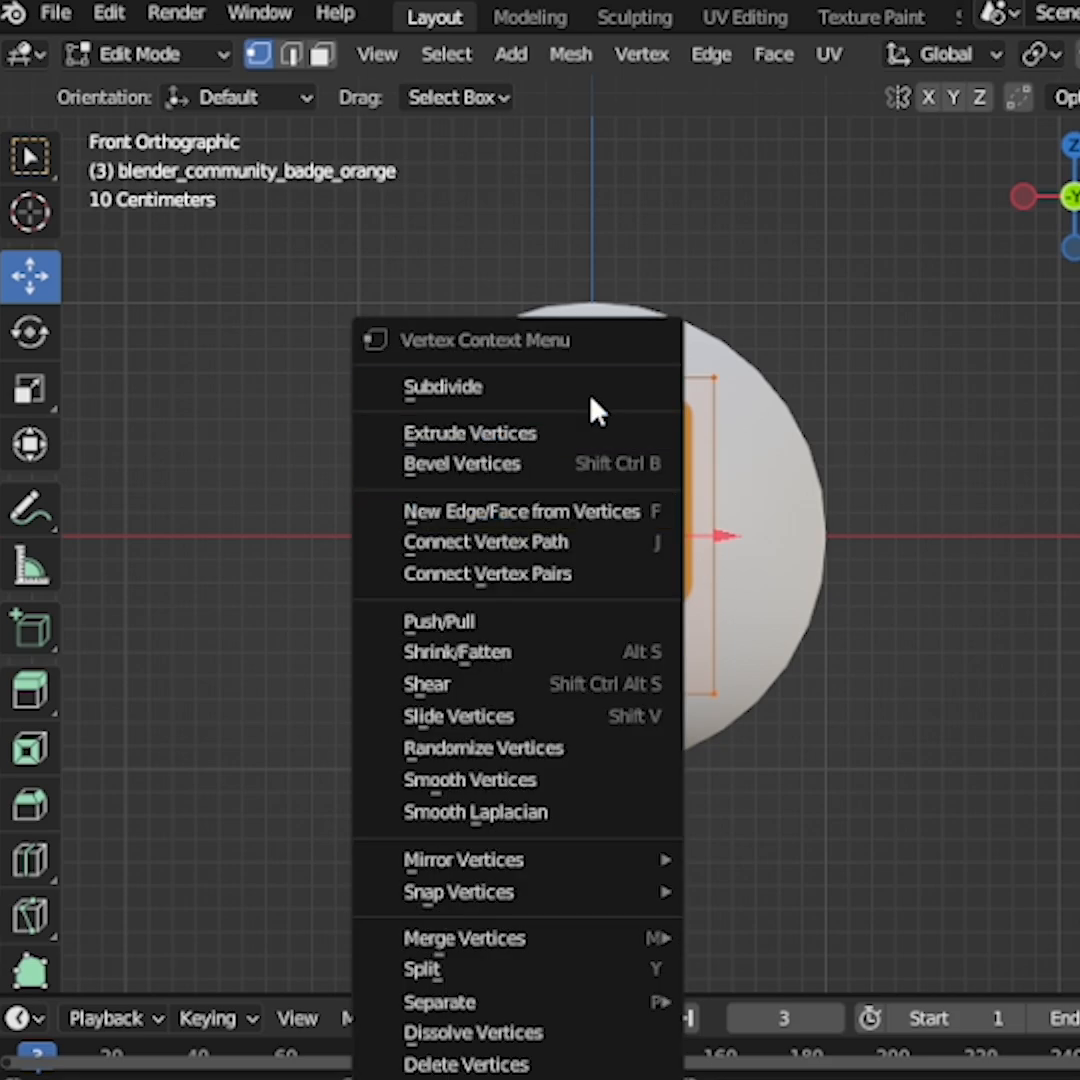
- Subdivide the badge plane's vertices and adjust the Subdivide panel settings
{"action": "left_click", "coordinate": [443, 387]}
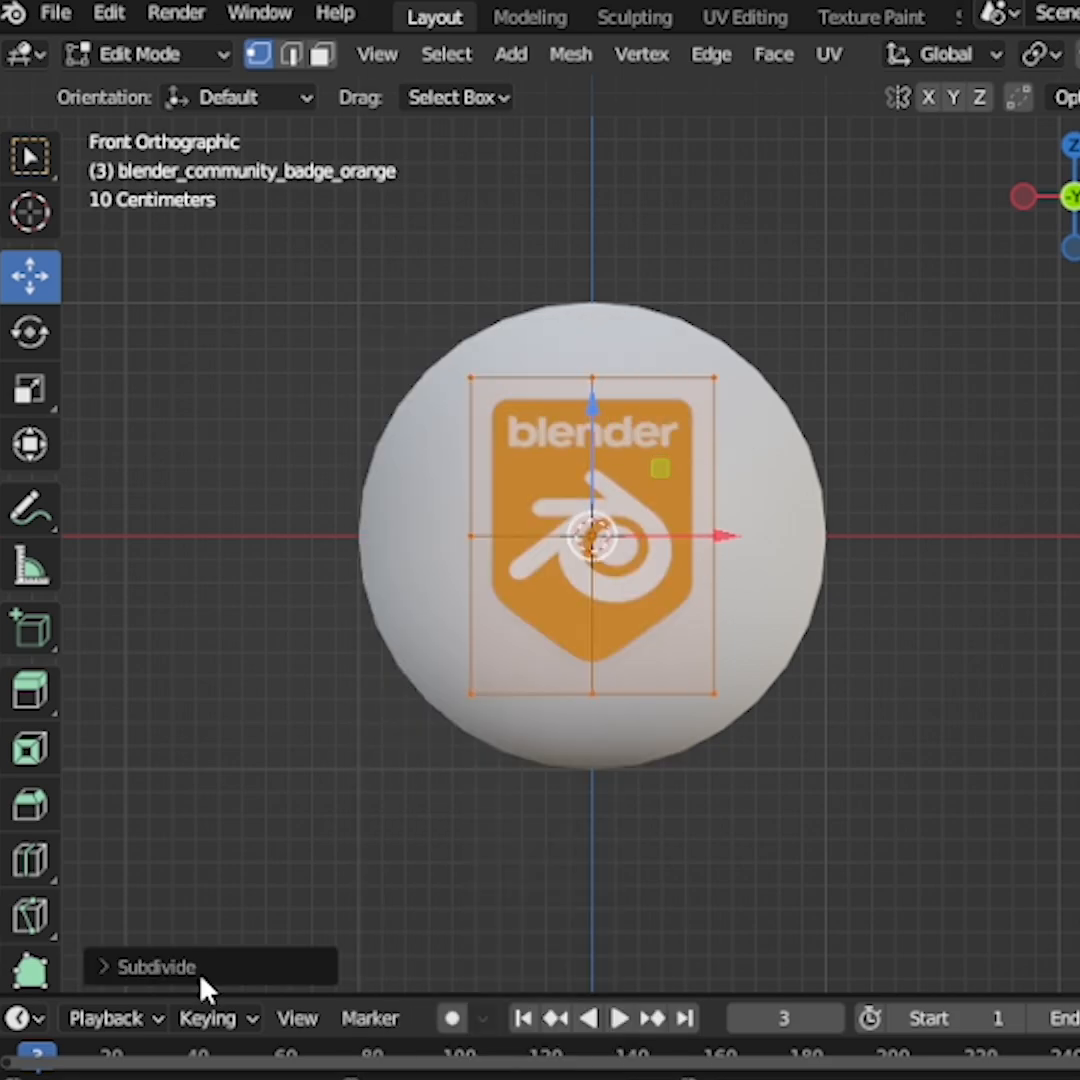
{"action": "left_click", "coordinate": [160, 966]}
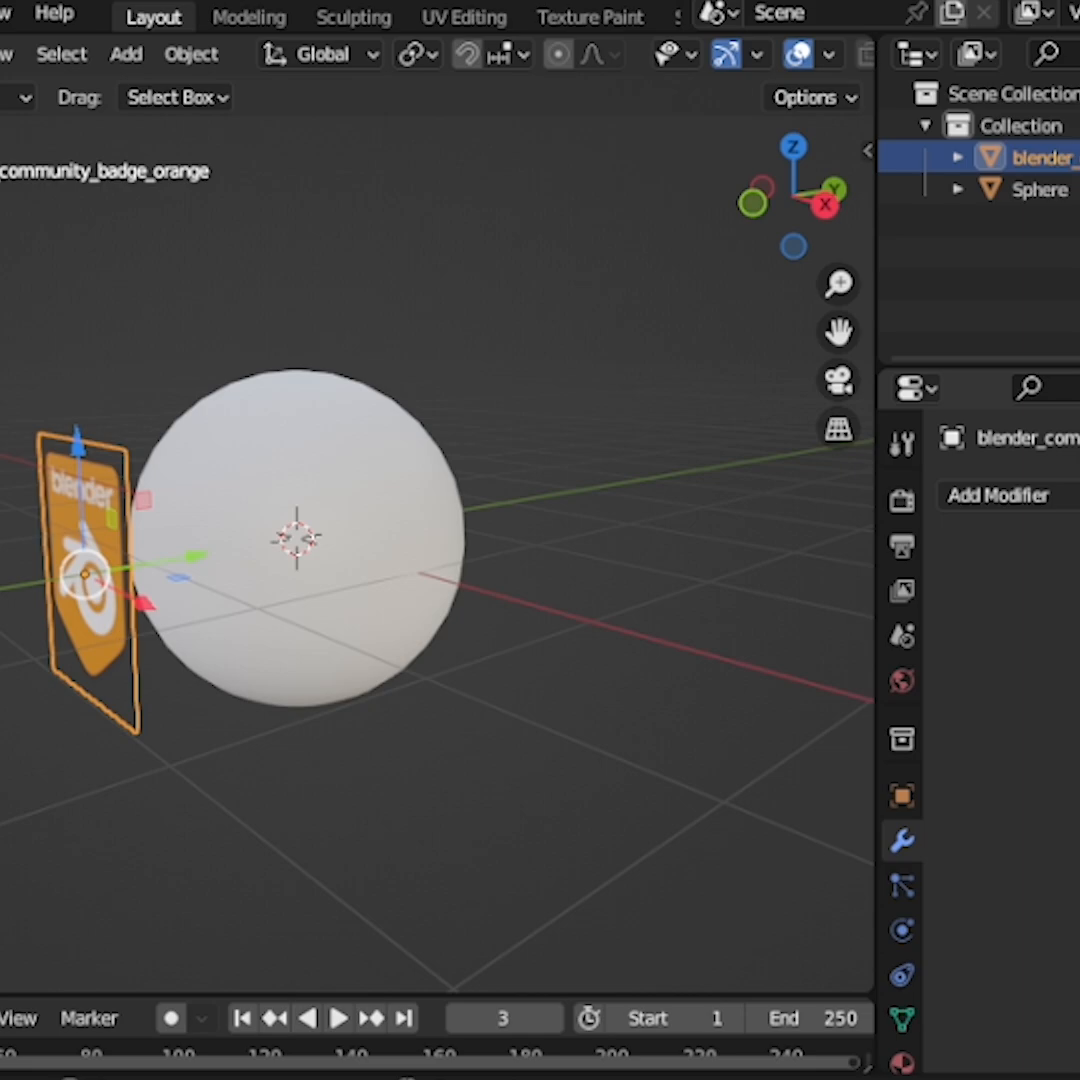
- Add a Shrinkwrap modifier using Project wrap method, Negative direction, and 0.01 m offset
{"action": "left_click", "coordinate": [999, 495]}
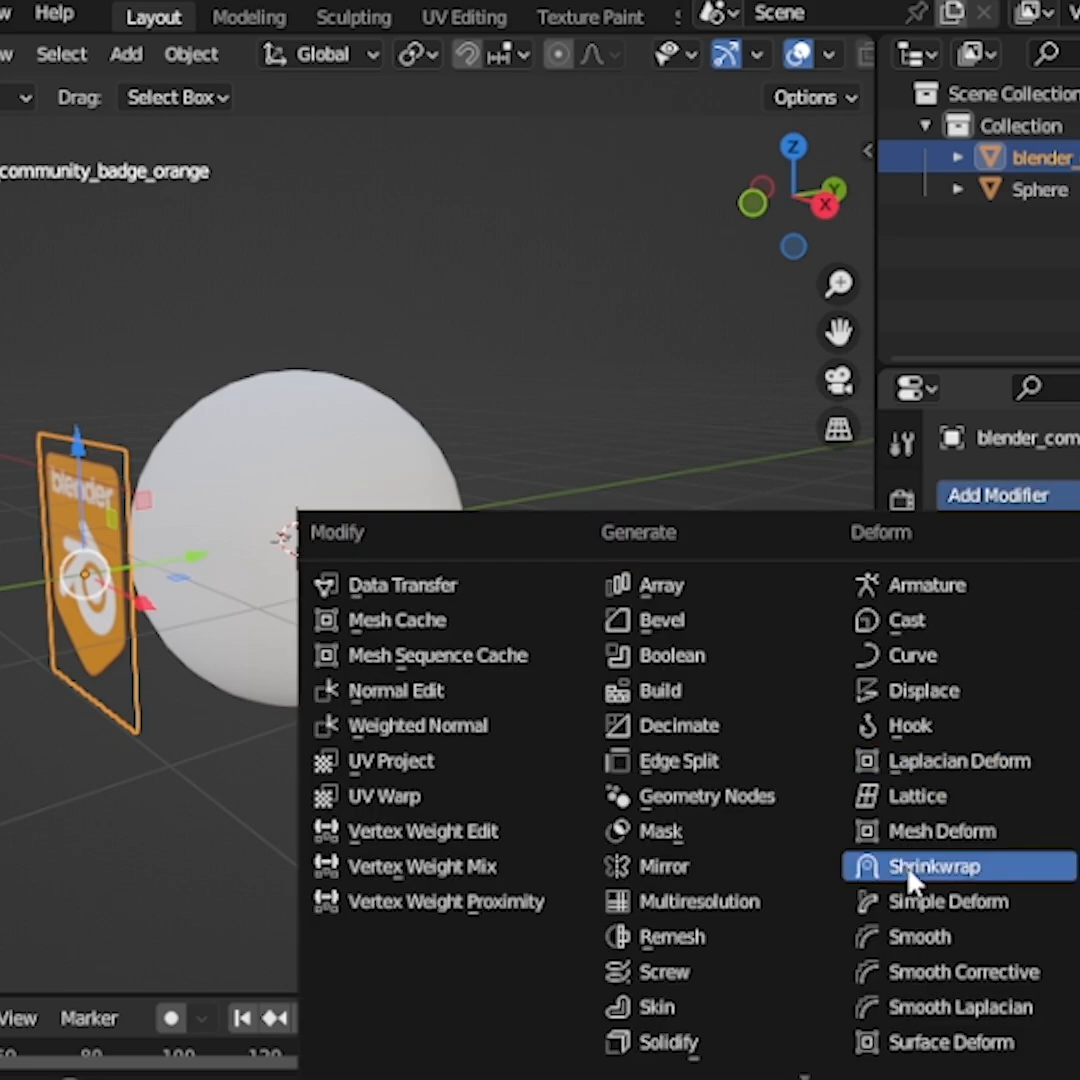
{"action": "left_click", "coordinate": [935, 866]}
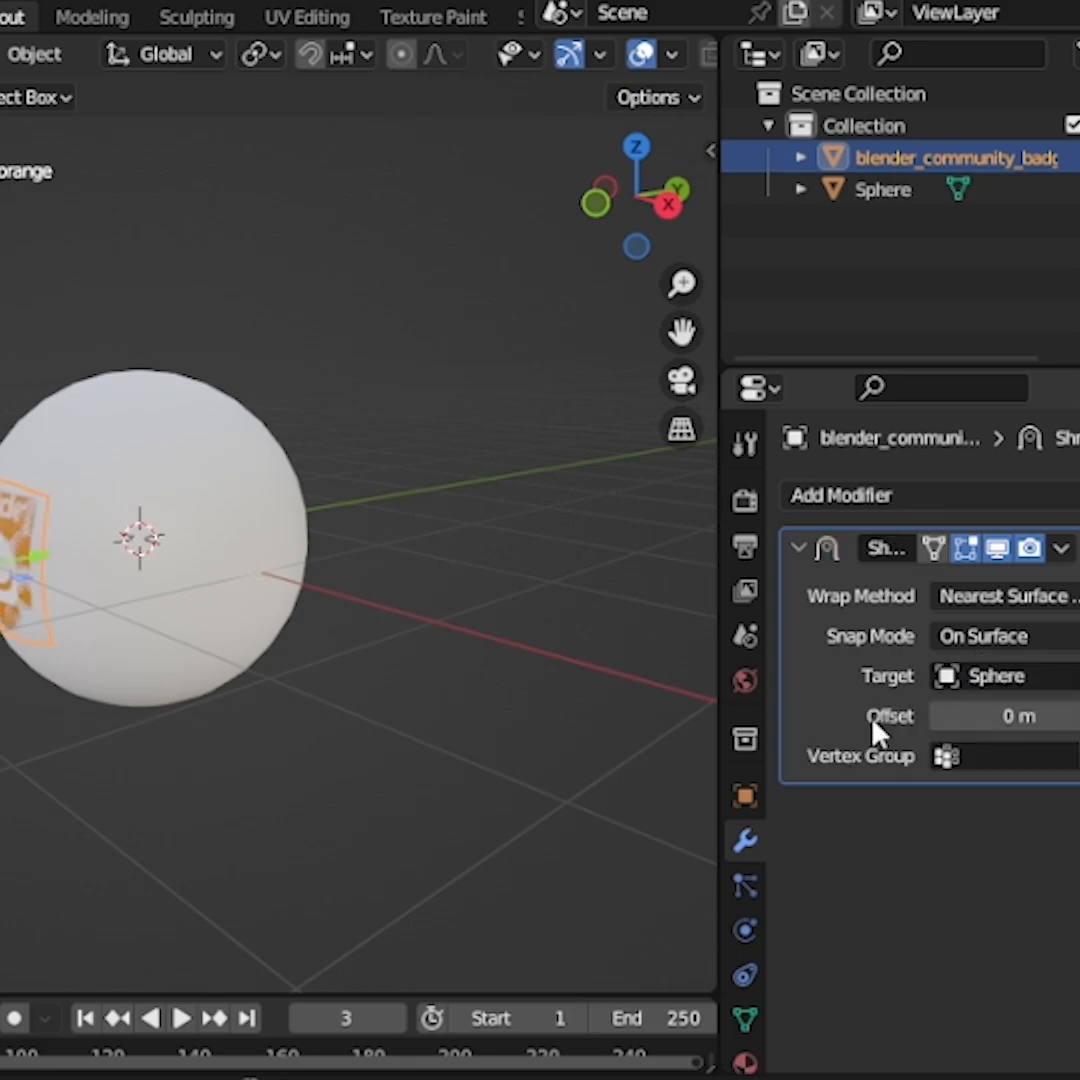
{"action": "left_click", "coordinate": [1005, 596]}
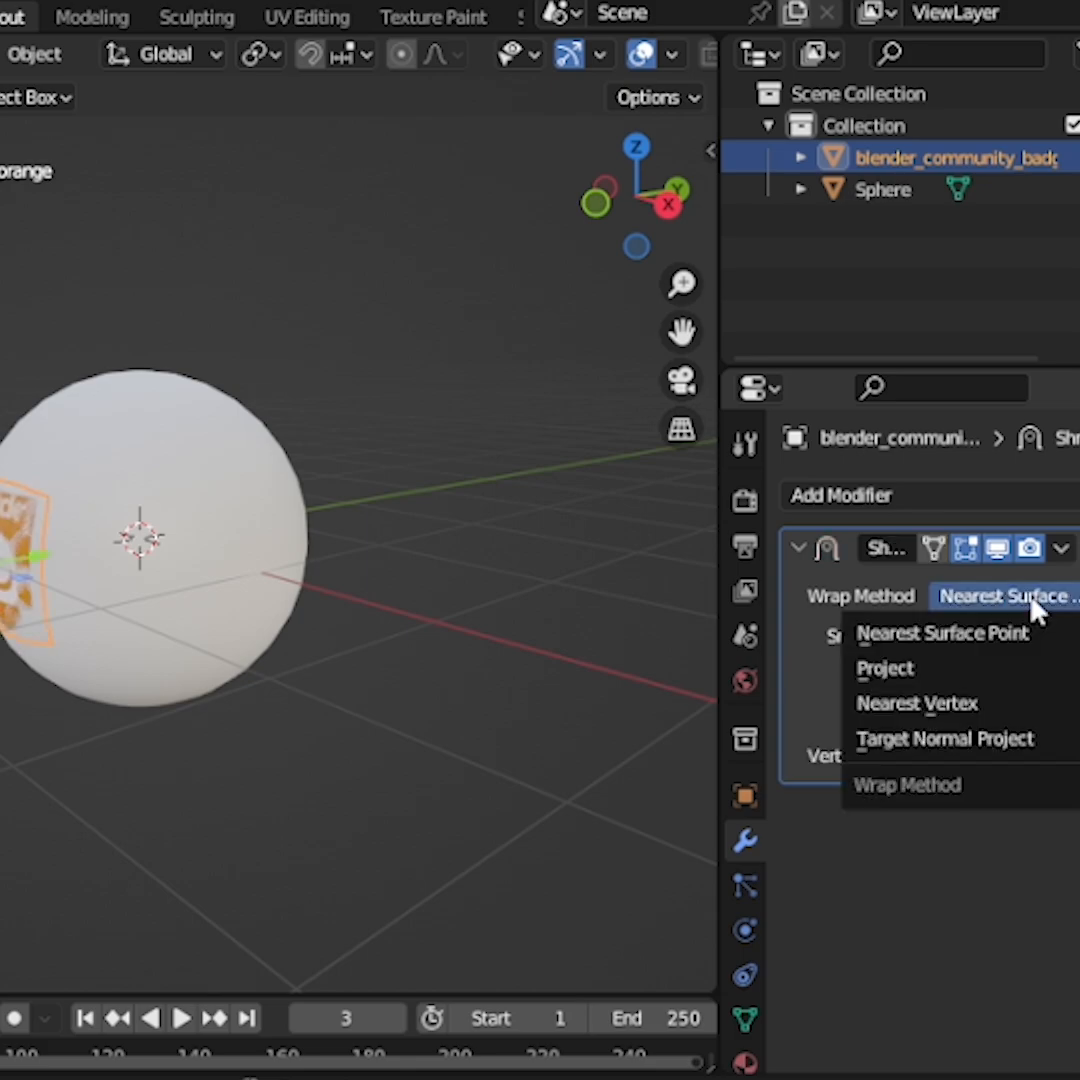
{"action": "left_click", "coordinate": [885, 669]}
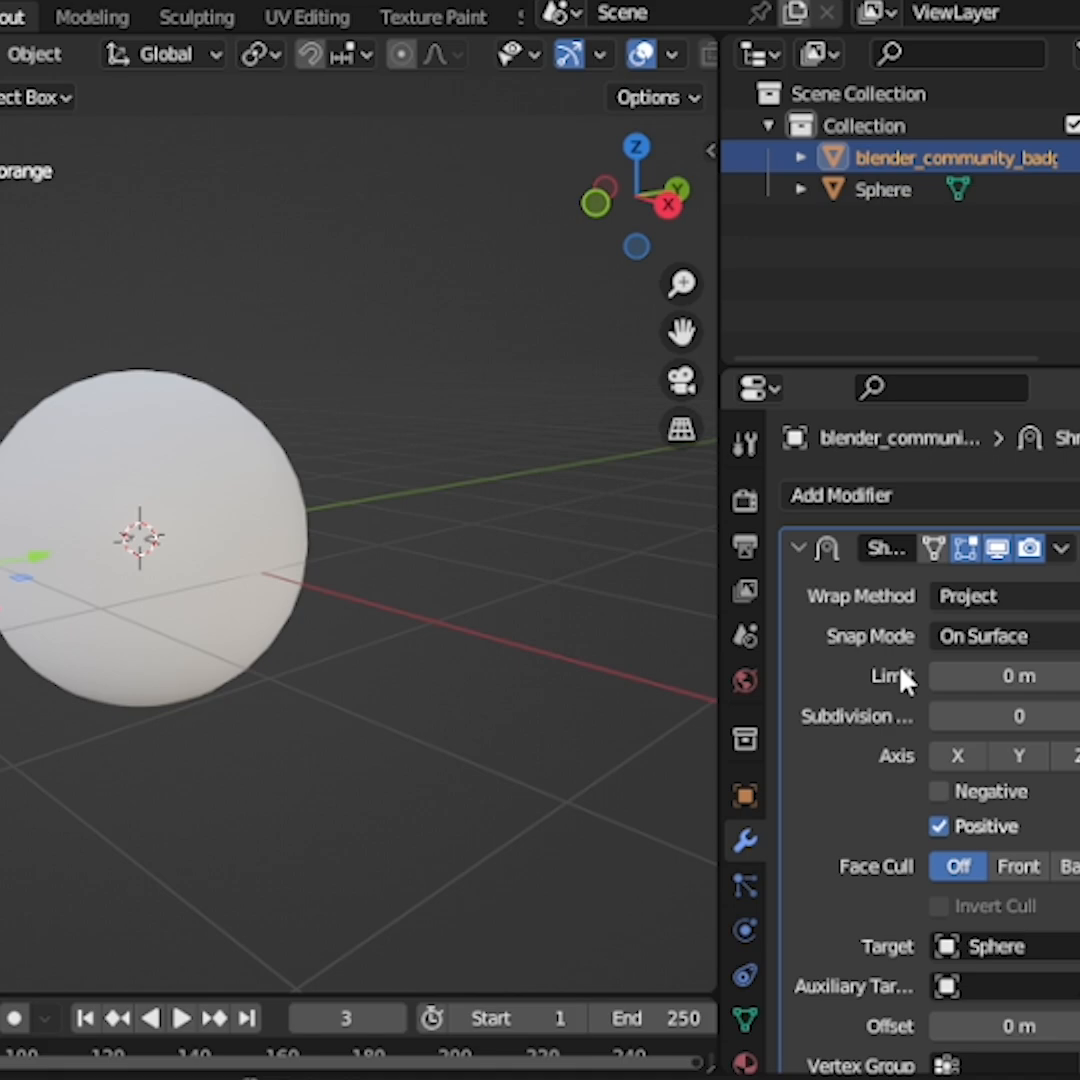
{"action": "left_click", "coordinate": [938, 792]}
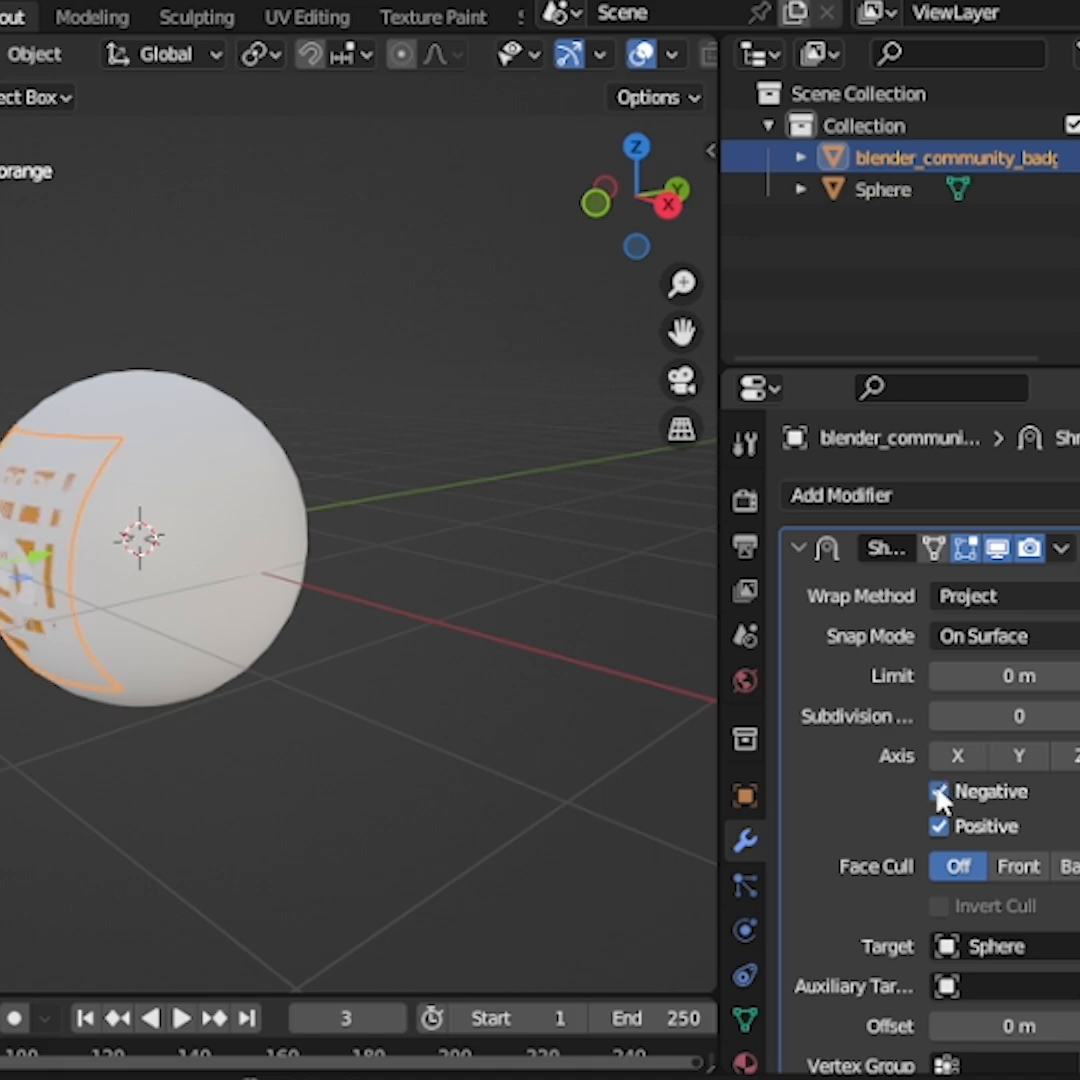
{"action": "left_click", "coordinate": [937, 791]}
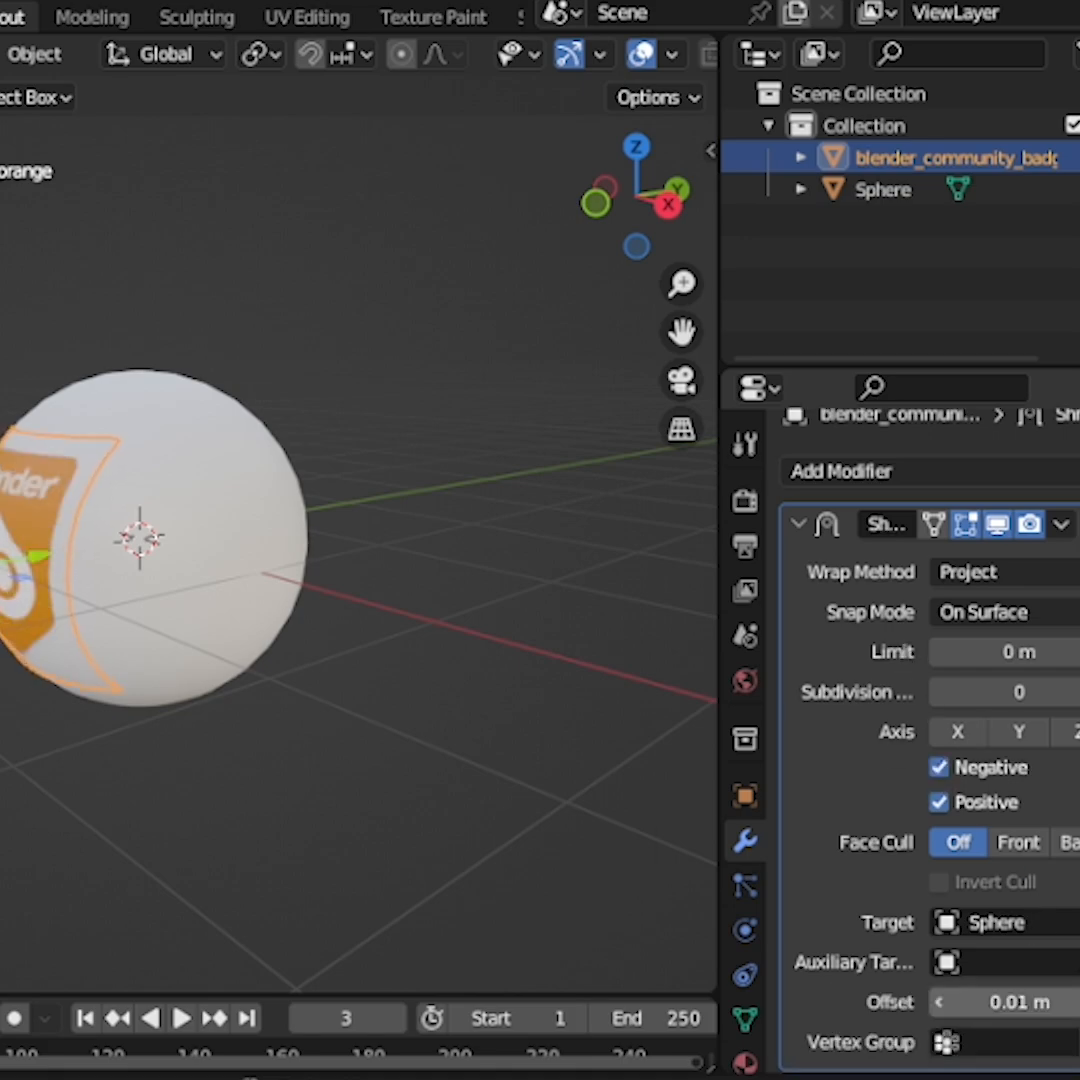